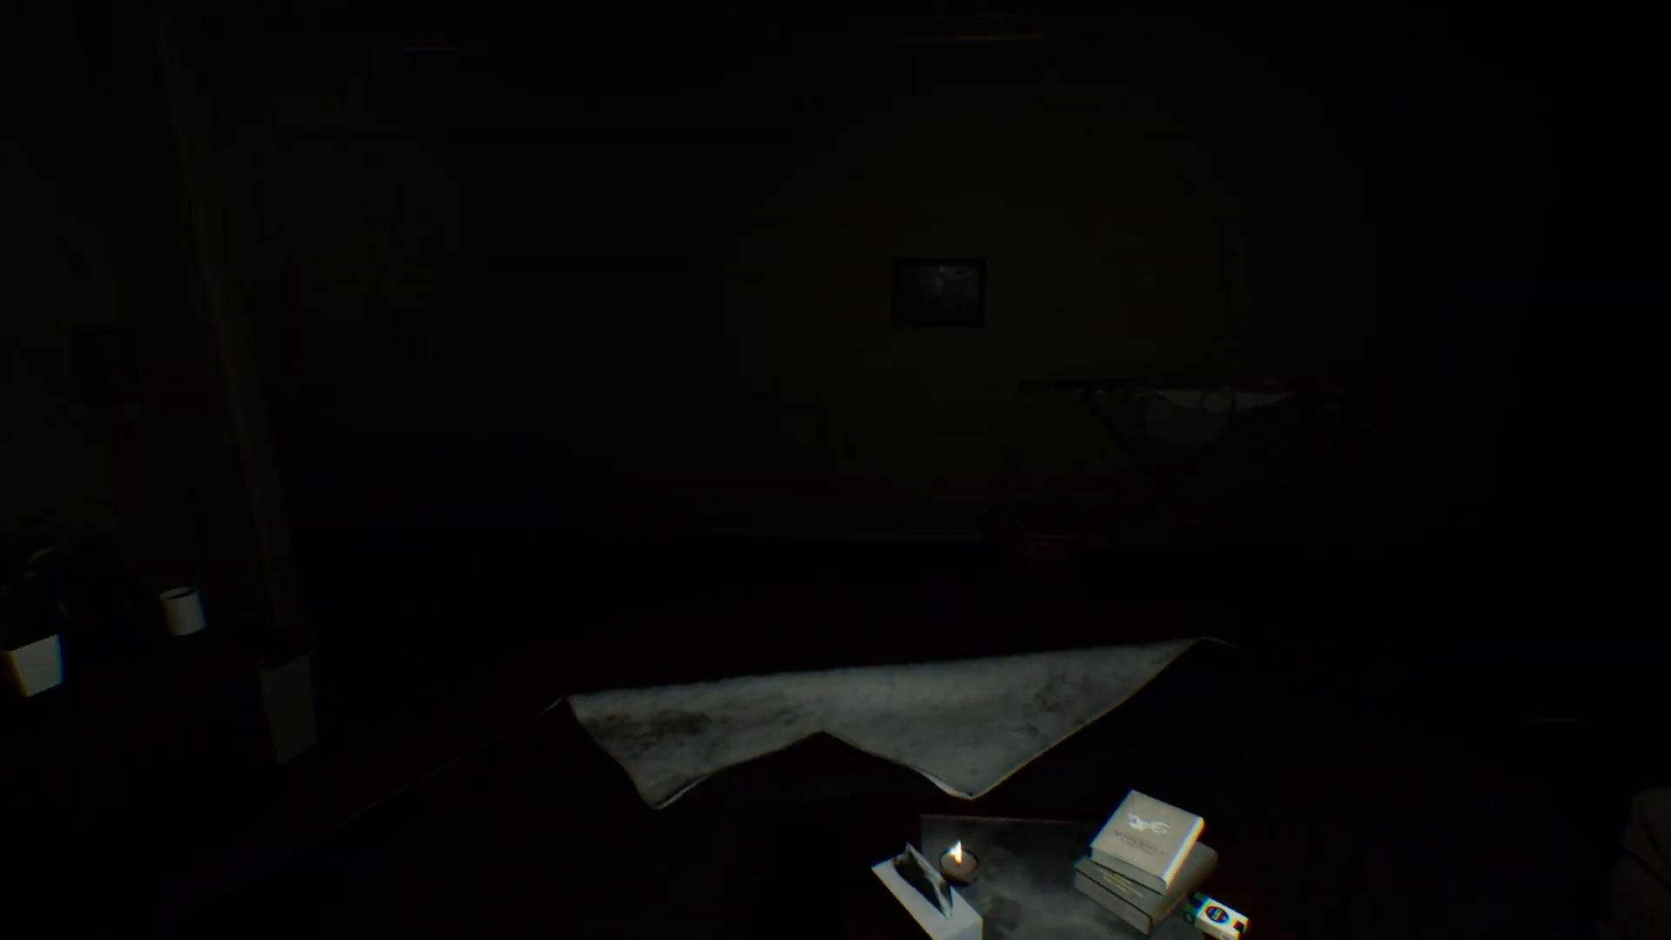
pyautogui.moveTo(835, 470)
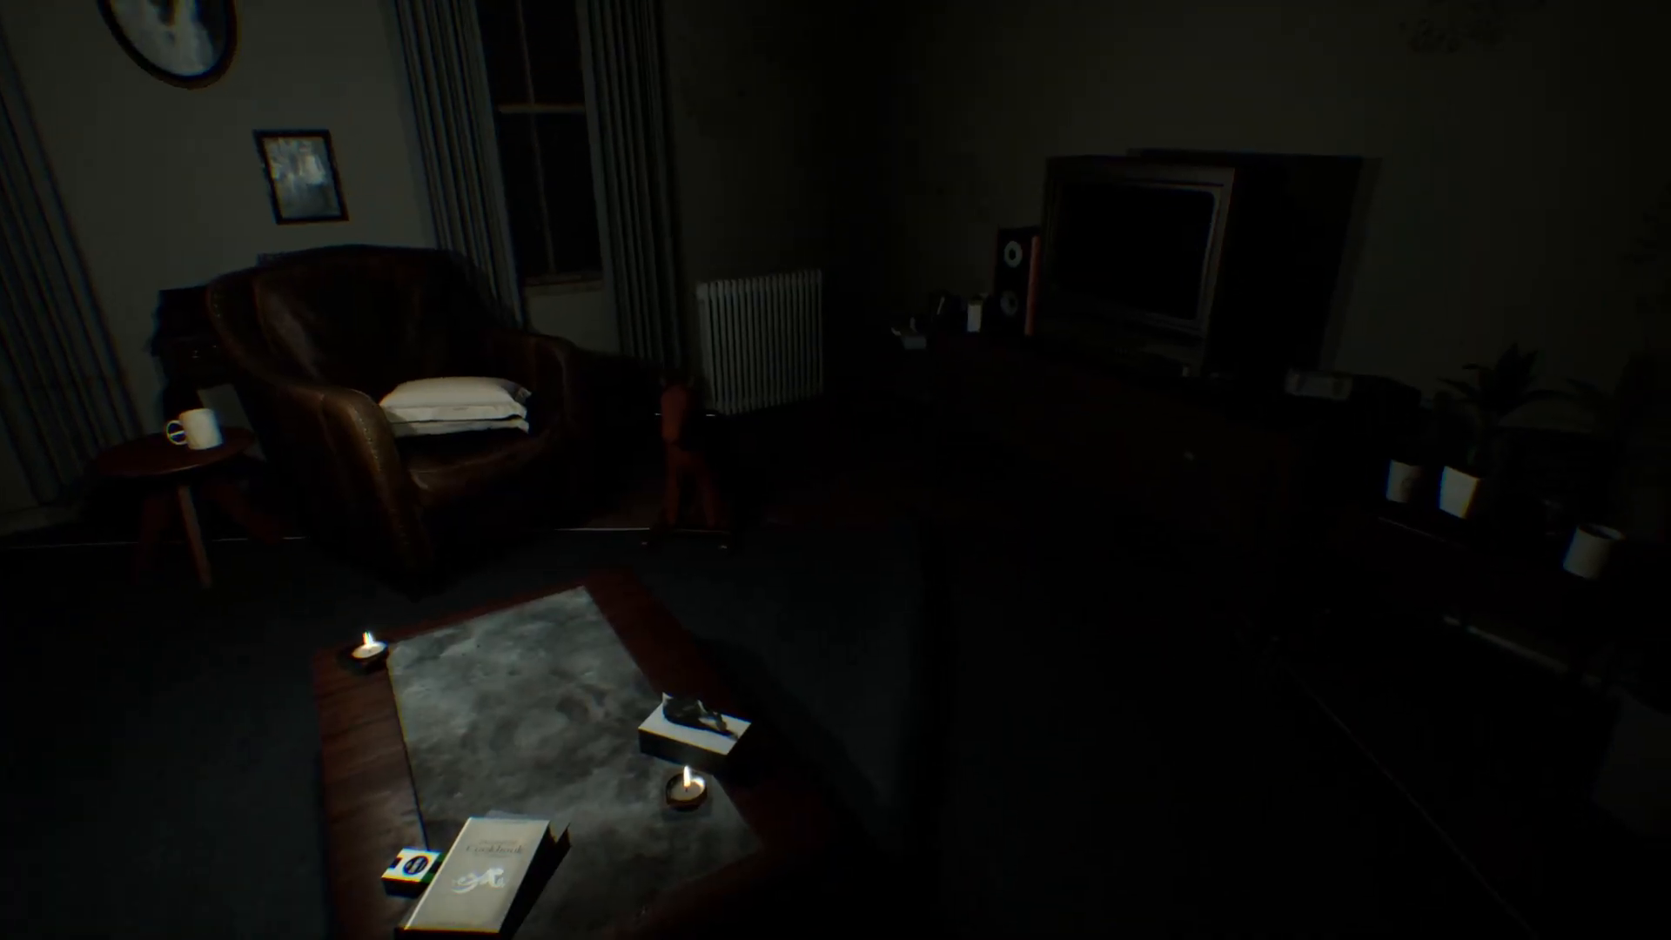